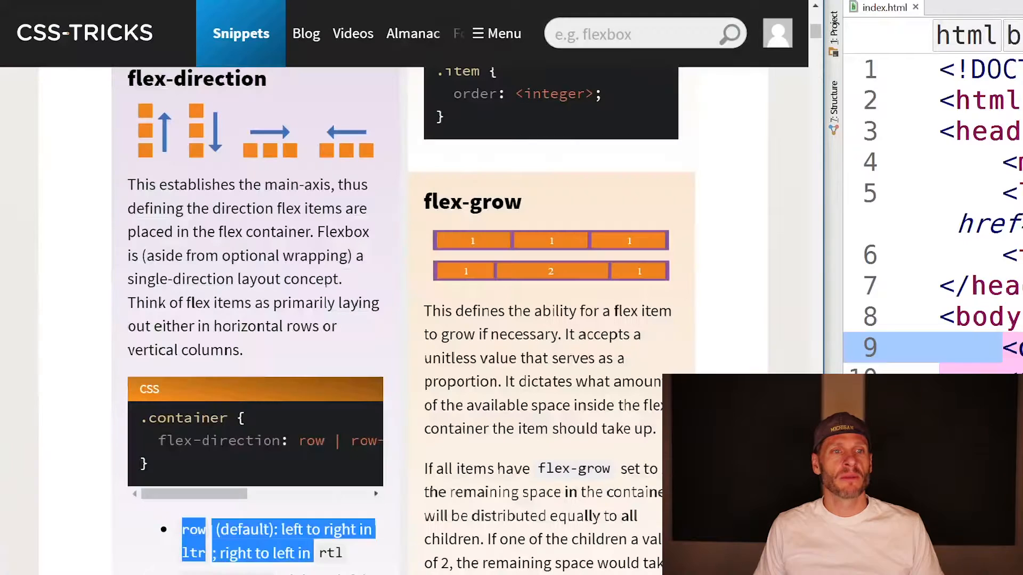
Scroll the CSS-Tricks Flexbox guide to the parent/children properties diagram and mark its labels.
scroll(up, 3)
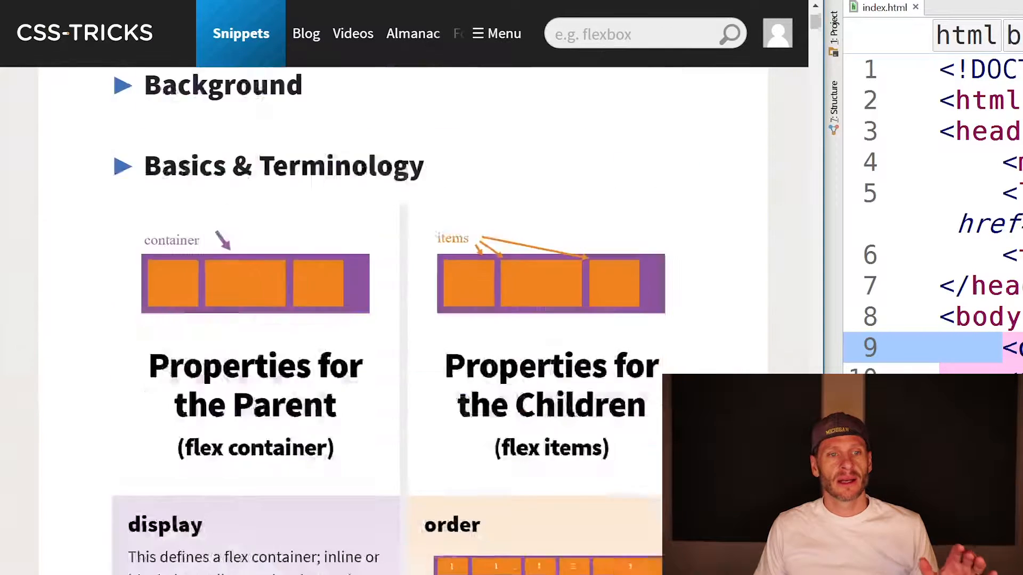
scroll(up, 3)
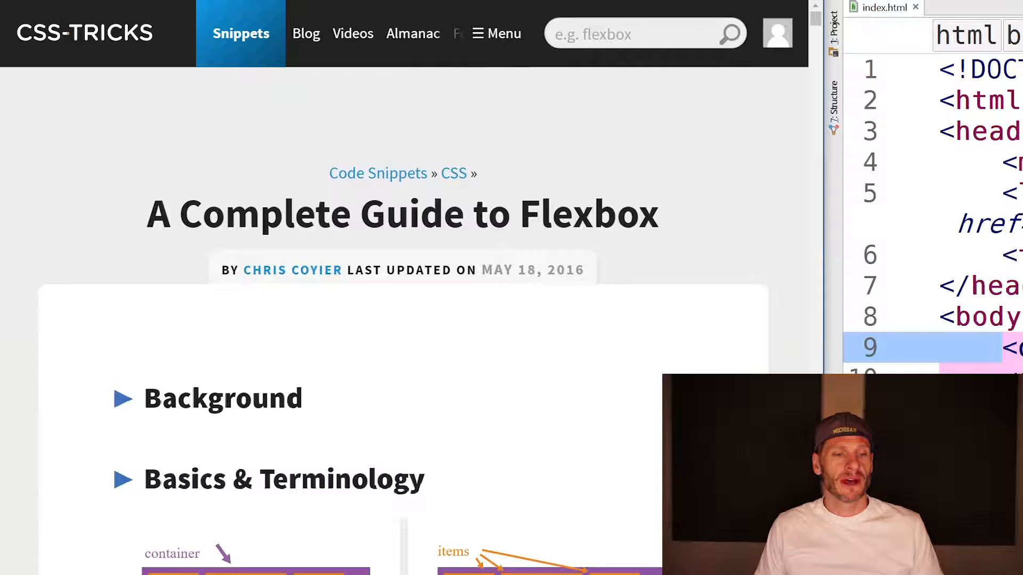
scroll(down, 3)
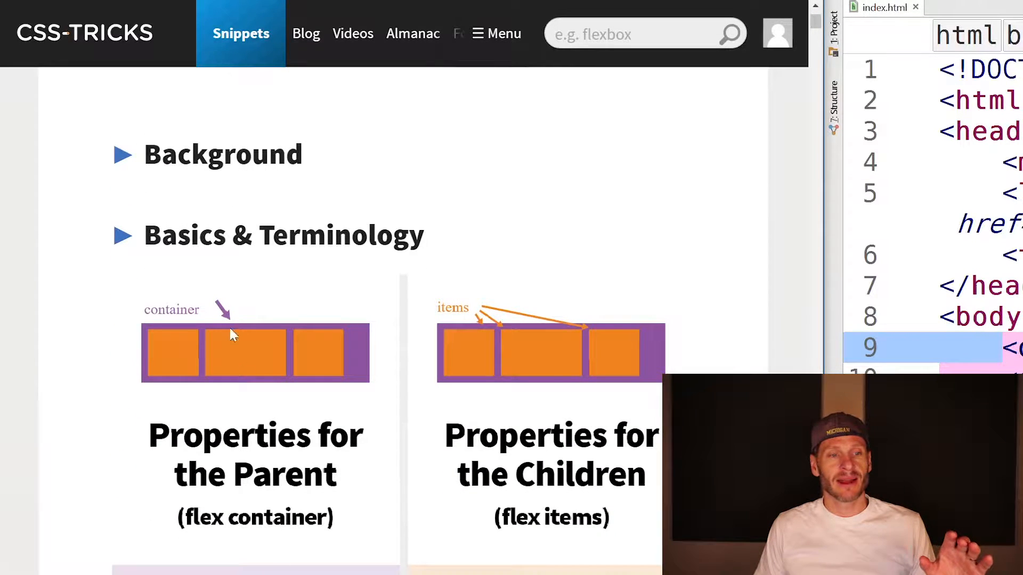
mouse_move(185, 292)
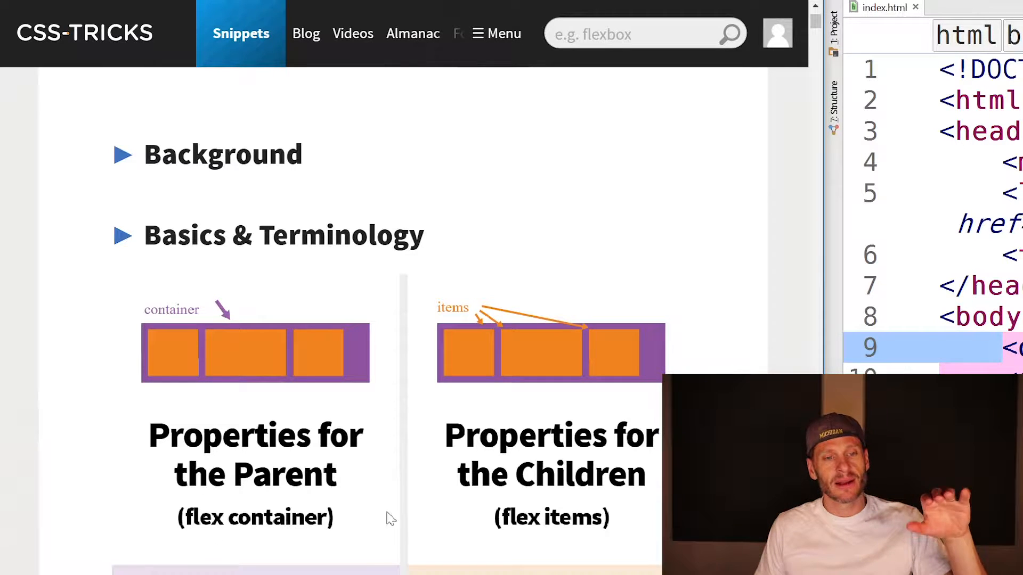
double_click(518, 518)
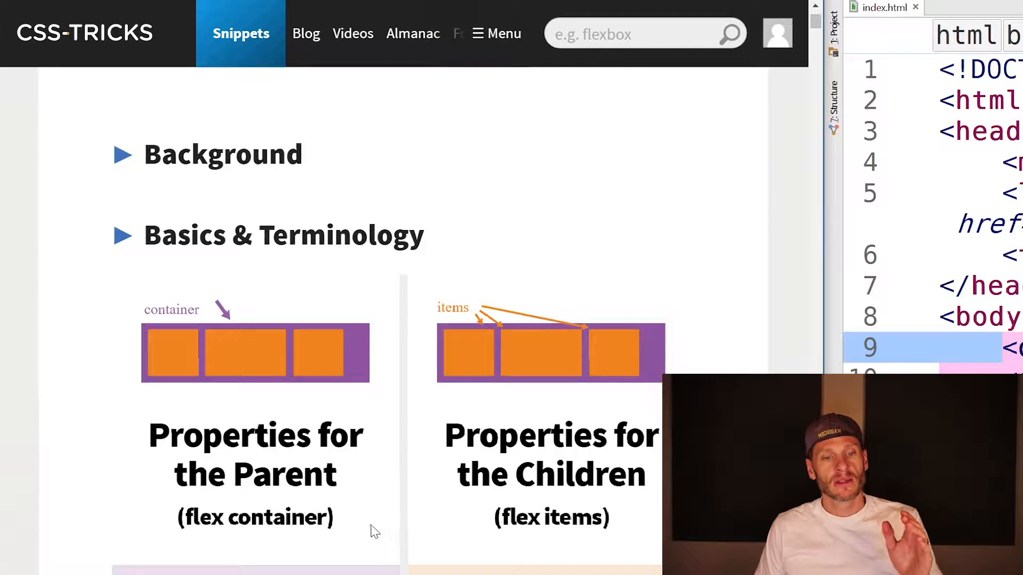
double_click(255, 516)
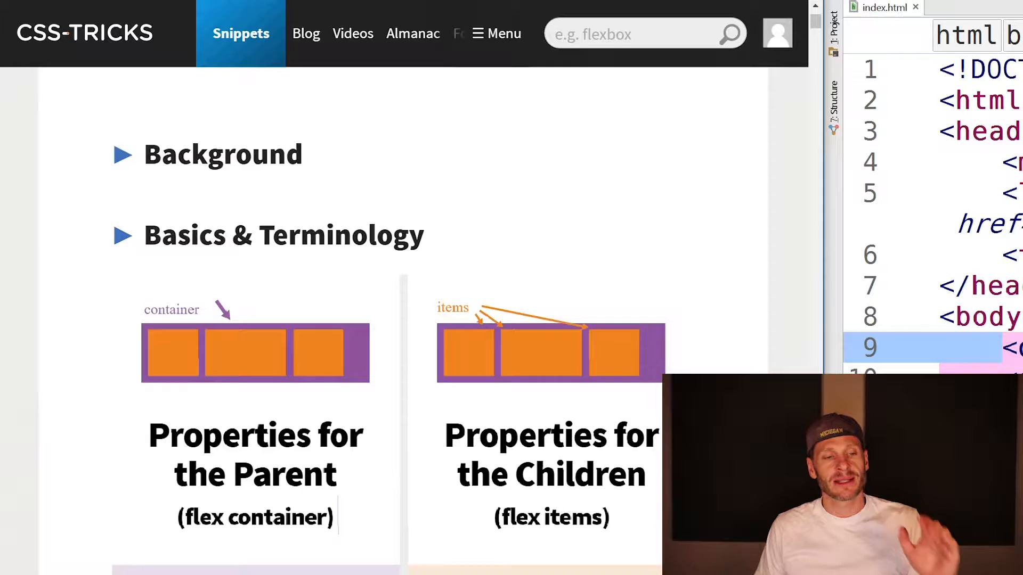
Mark the display: flex declaration in the guide's code sample and scroll past flex-direction.
scroll(down, 3)
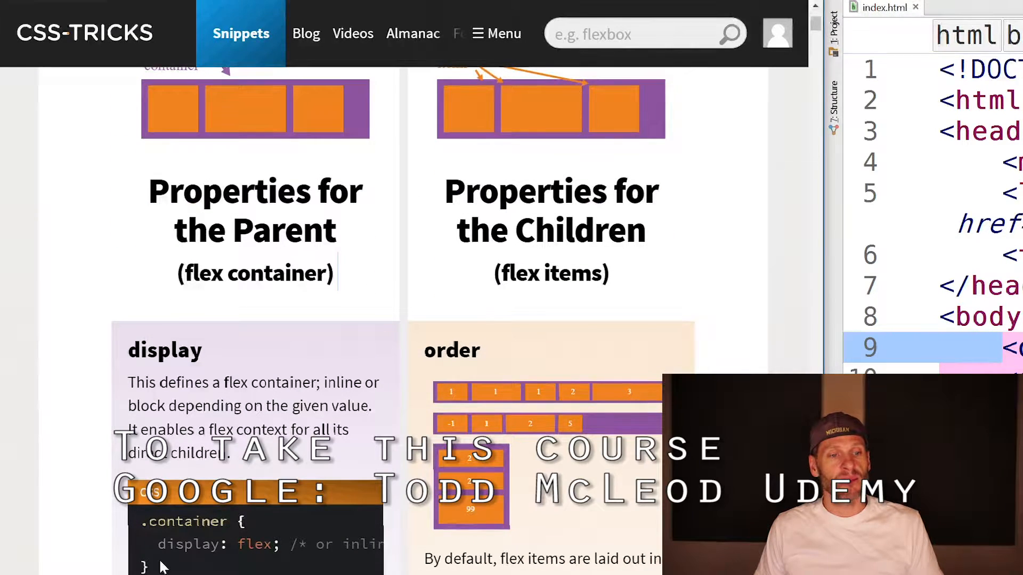
double_click(215, 545)
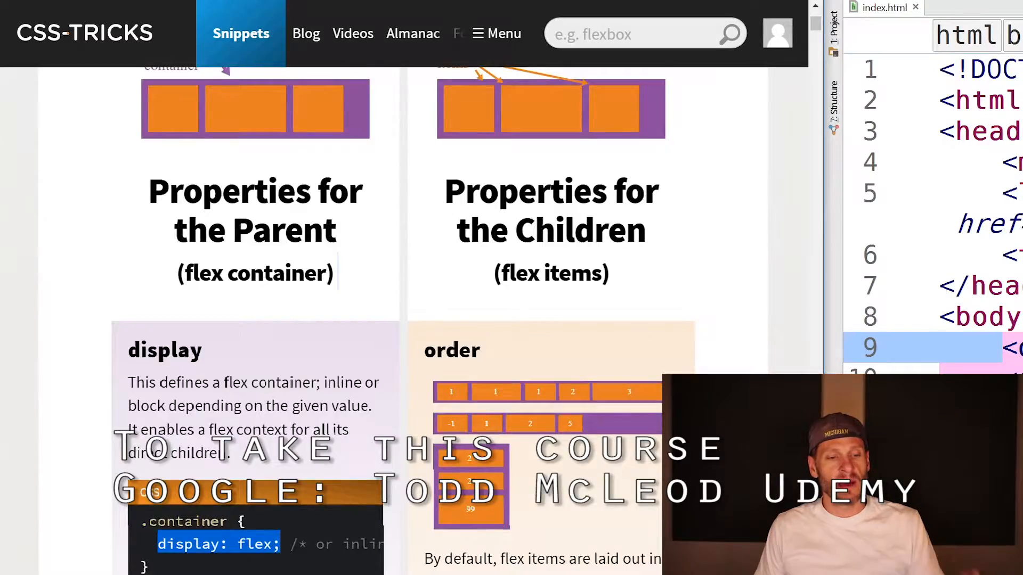
scroll(down, 3)
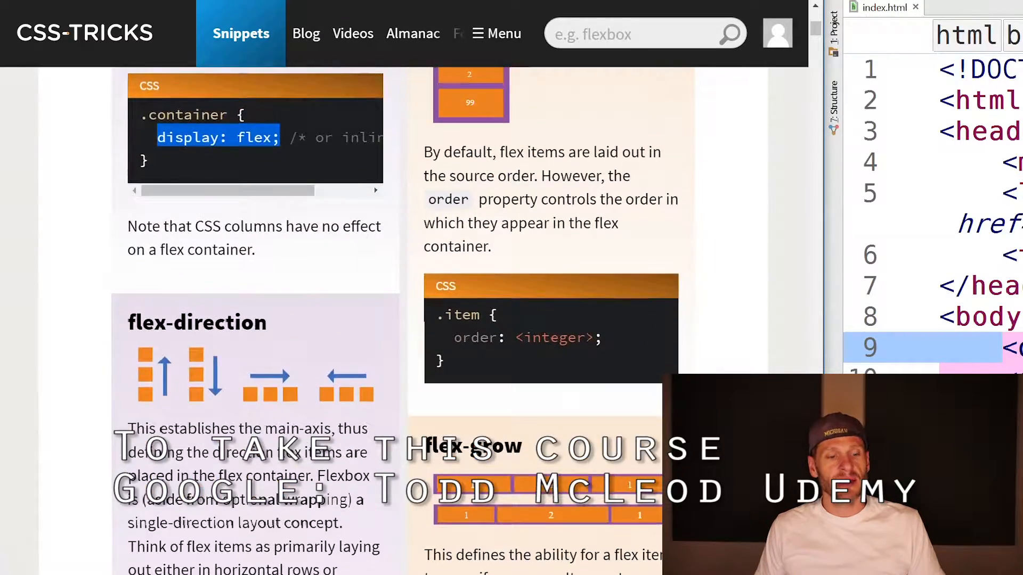
scroll(down, 3)
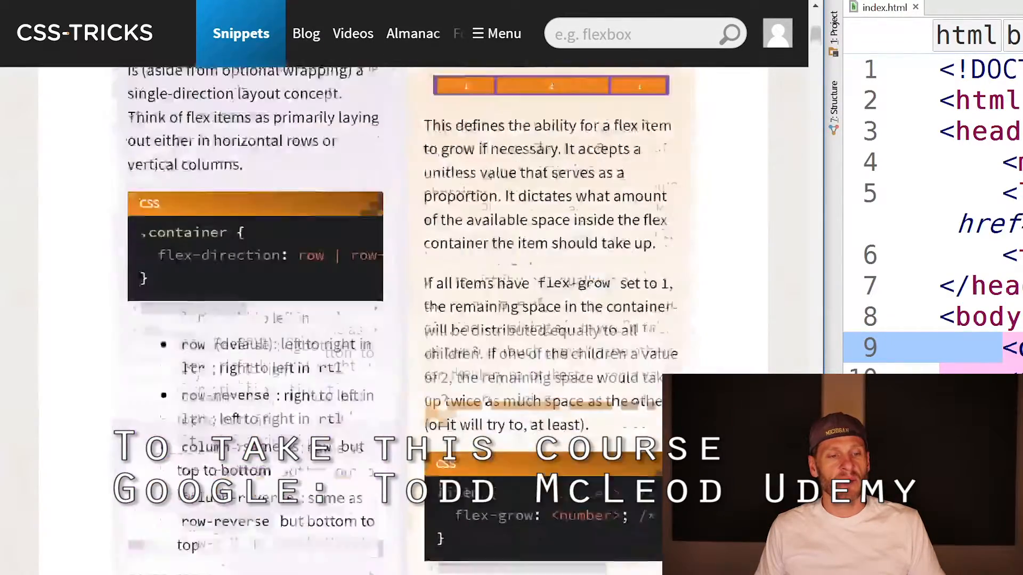
scroll(down, 3)
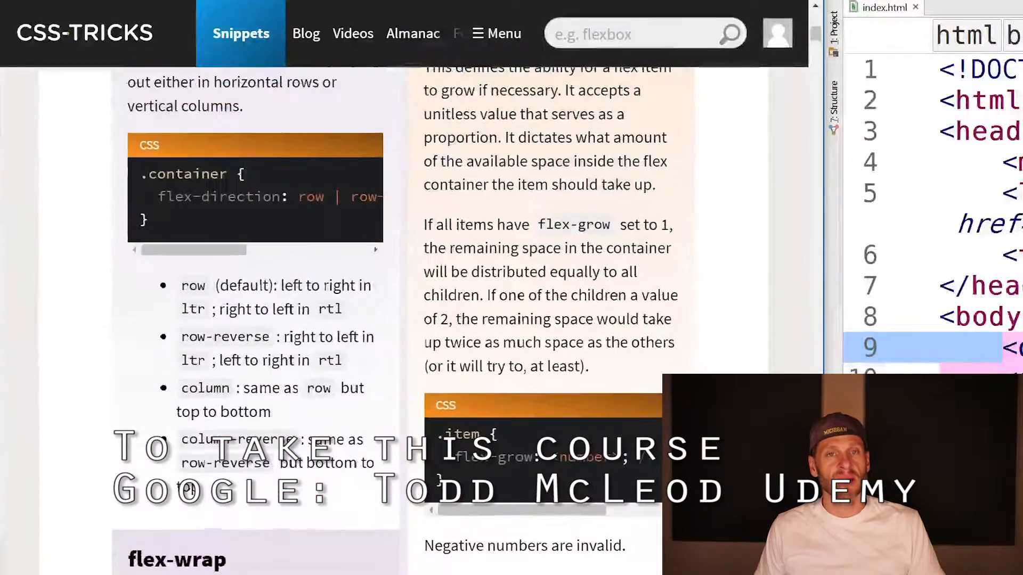
Scroll back through flex-grow and down to the flex-wrap section of the guide.
scroll(up, 3)
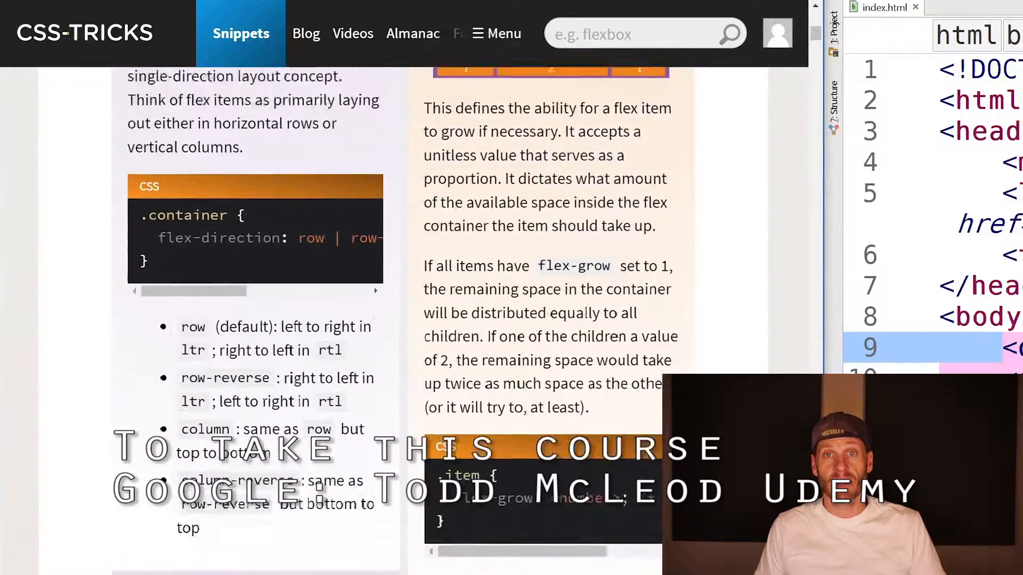
scroll(up, 3)
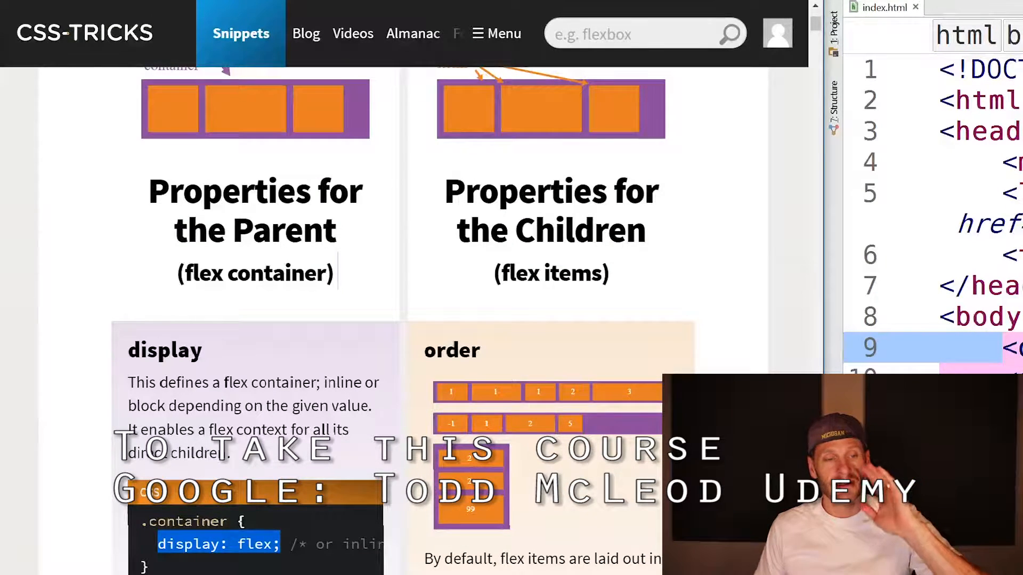
scroll(up, 3)
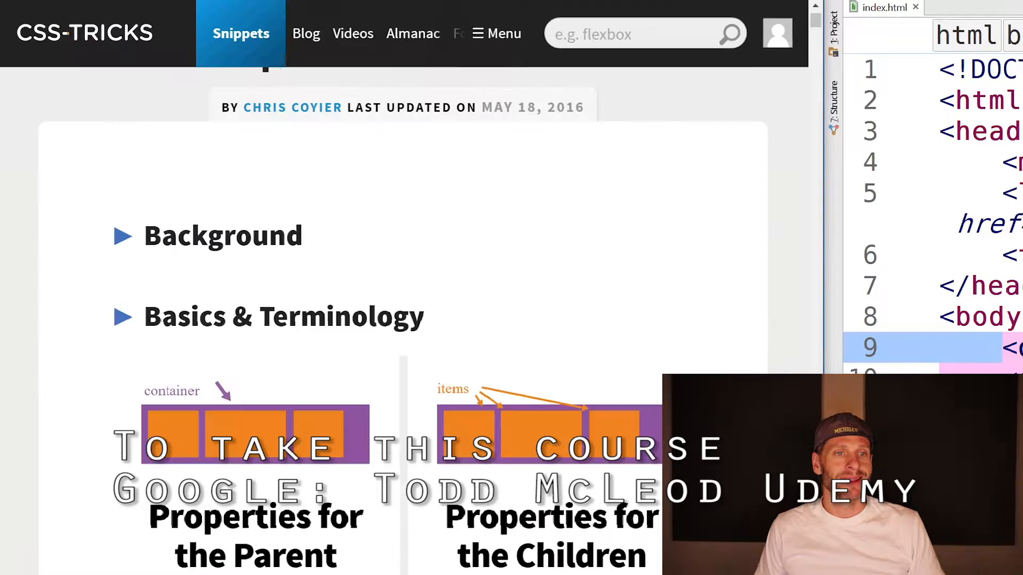
scroll(down, 3)
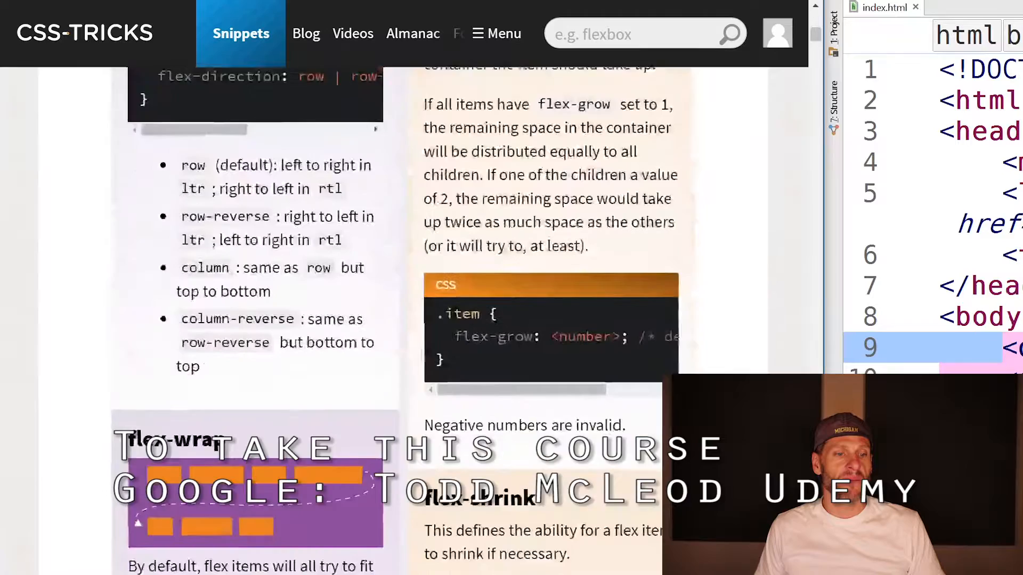
scroll(down, 3)
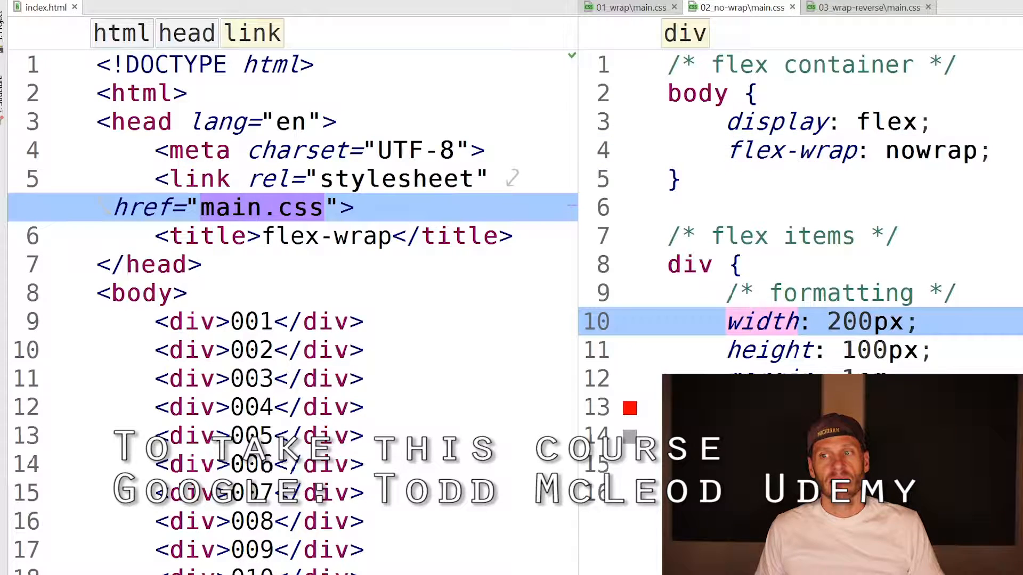
Show the 03_wrap-reverse/main.css stylesheet in the right editor pane beside index.html.
click(848, 150)
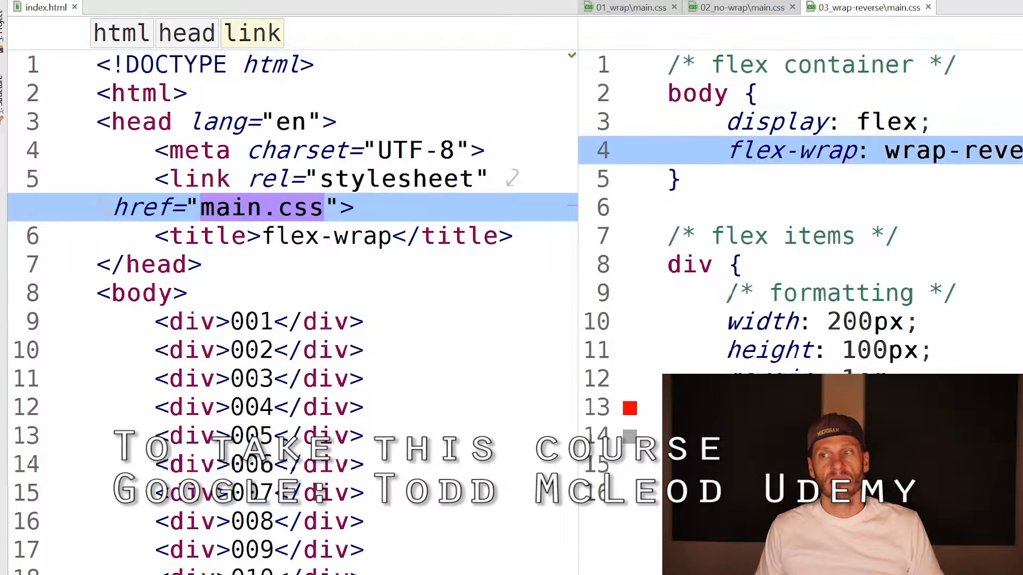
click(627, 7)
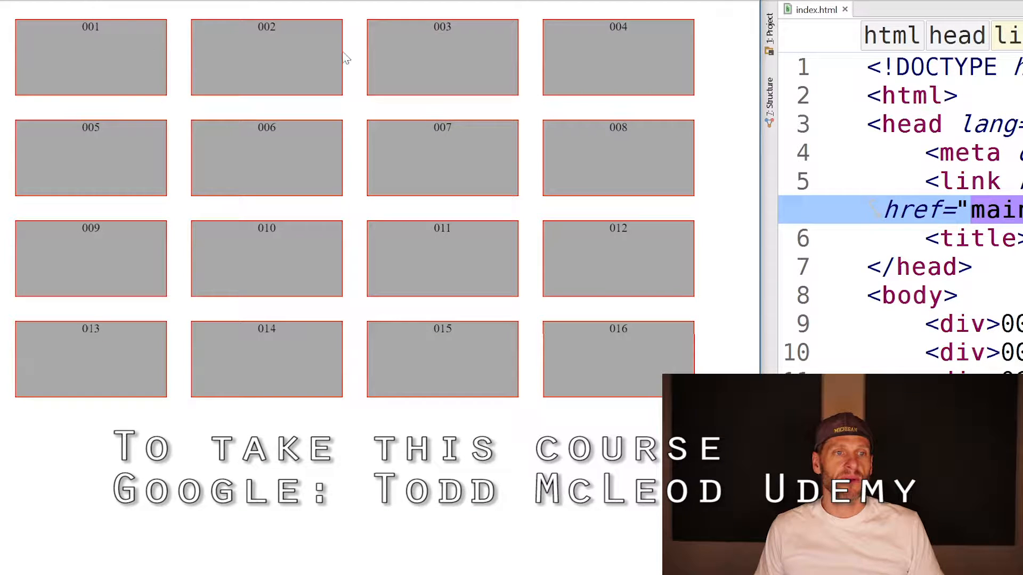
mouse_move(581, 379)
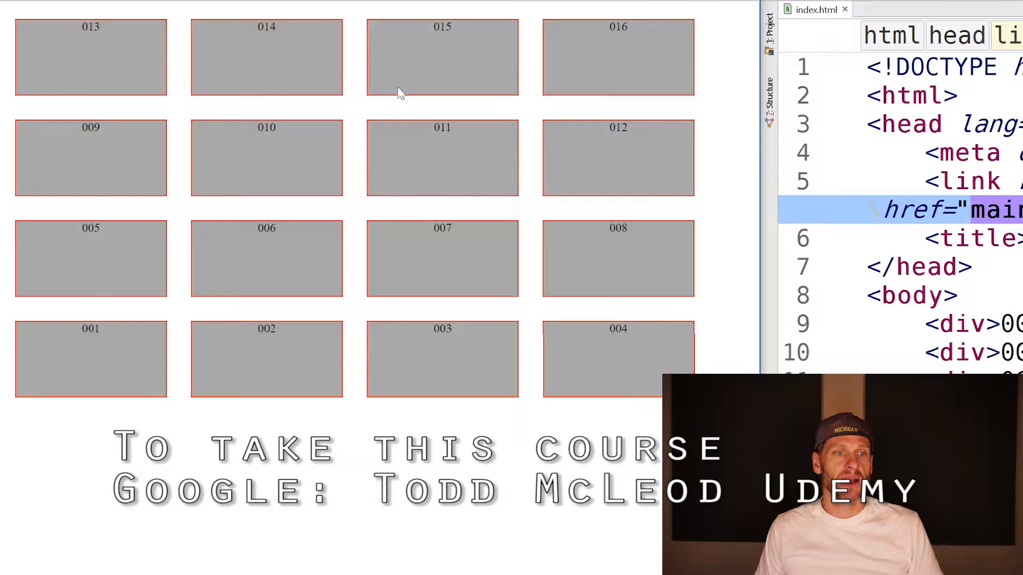
mouse_move(620, 49)
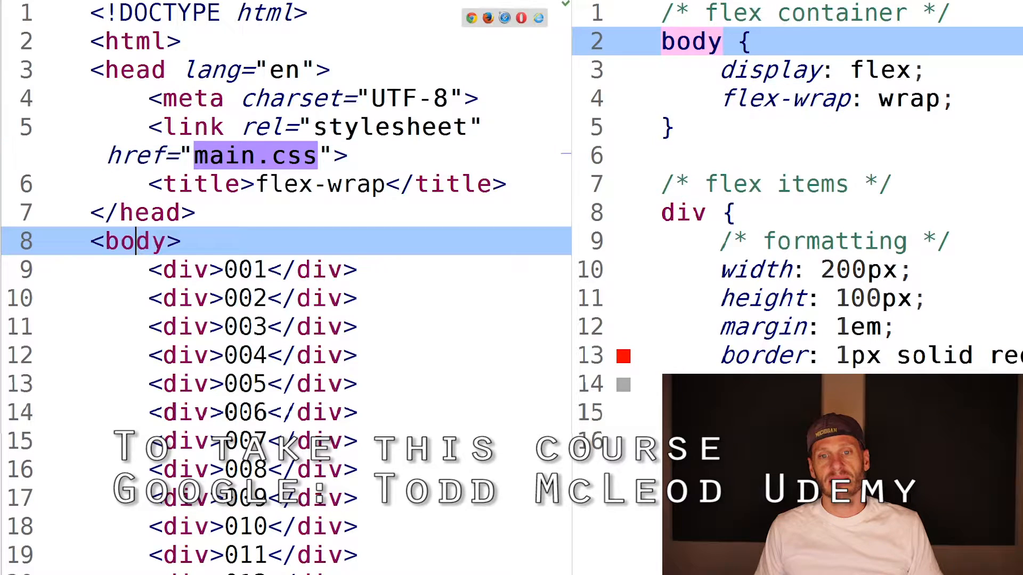
click(242, 327)
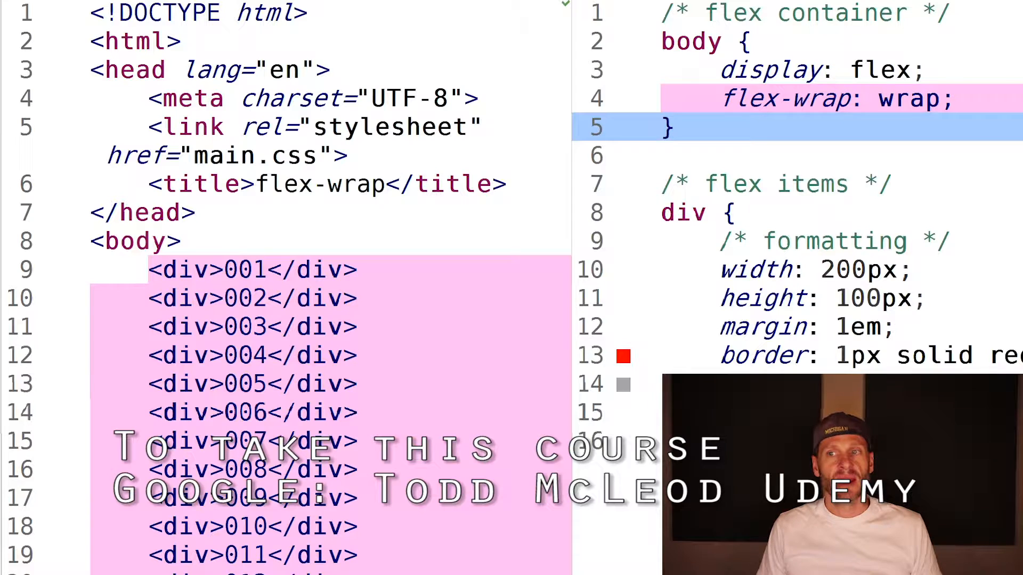
text(nowrap)
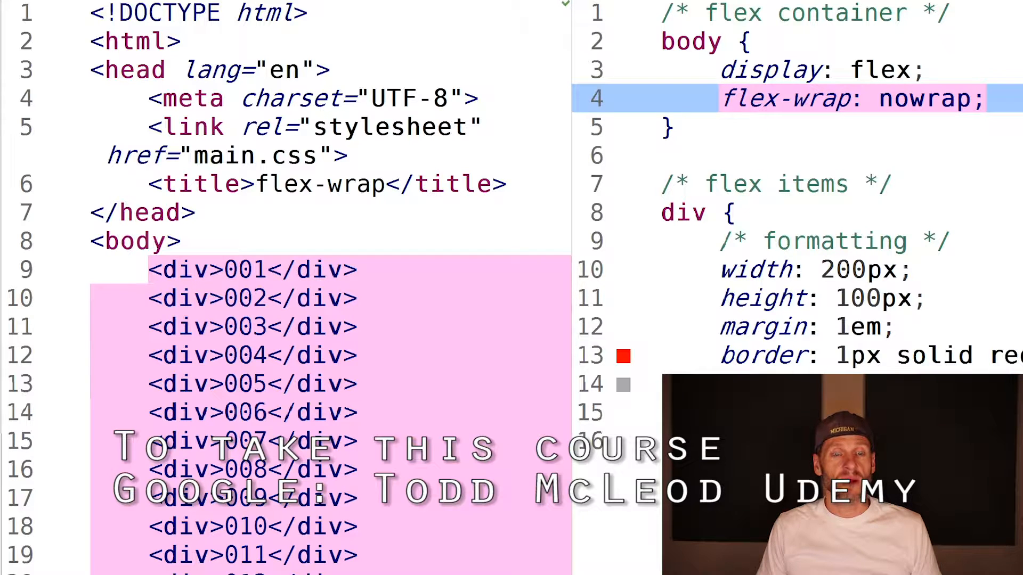
text(wrap)
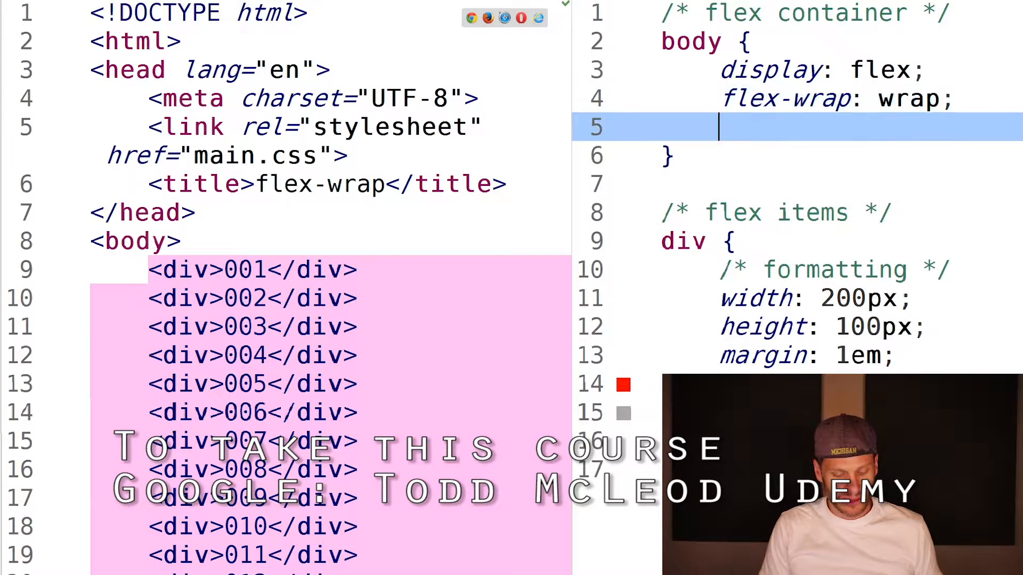
text(flex-direction: ;)
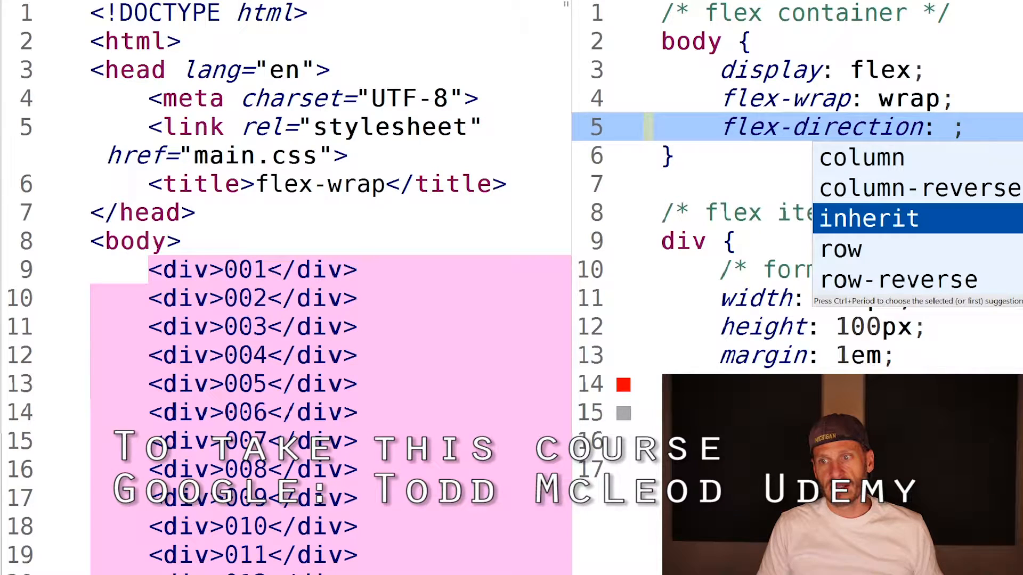
click(840, 250)
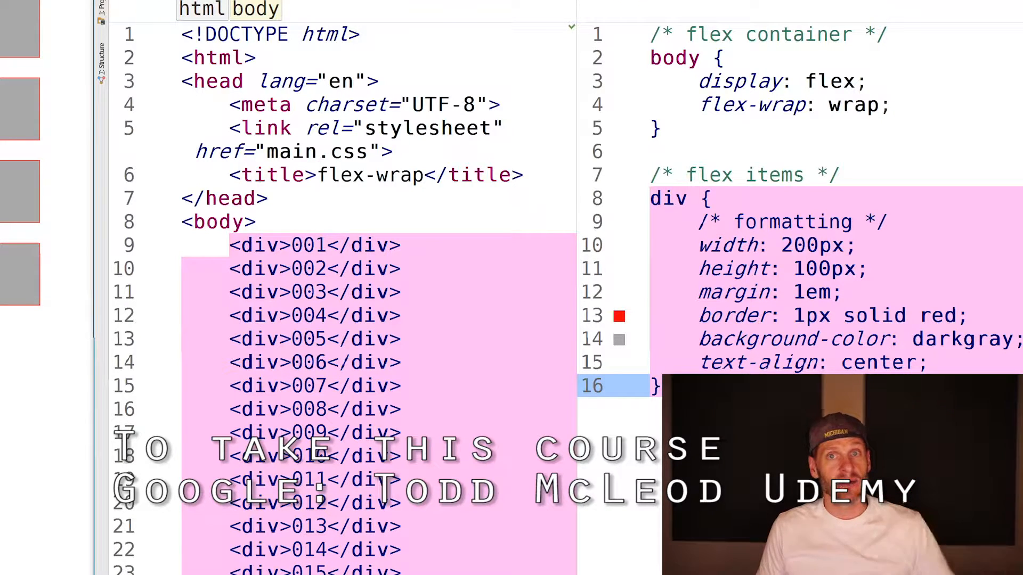
Change the body rule's flex-wrap value to wrap-reverse in main.css.
click(750, 245)
text(no)
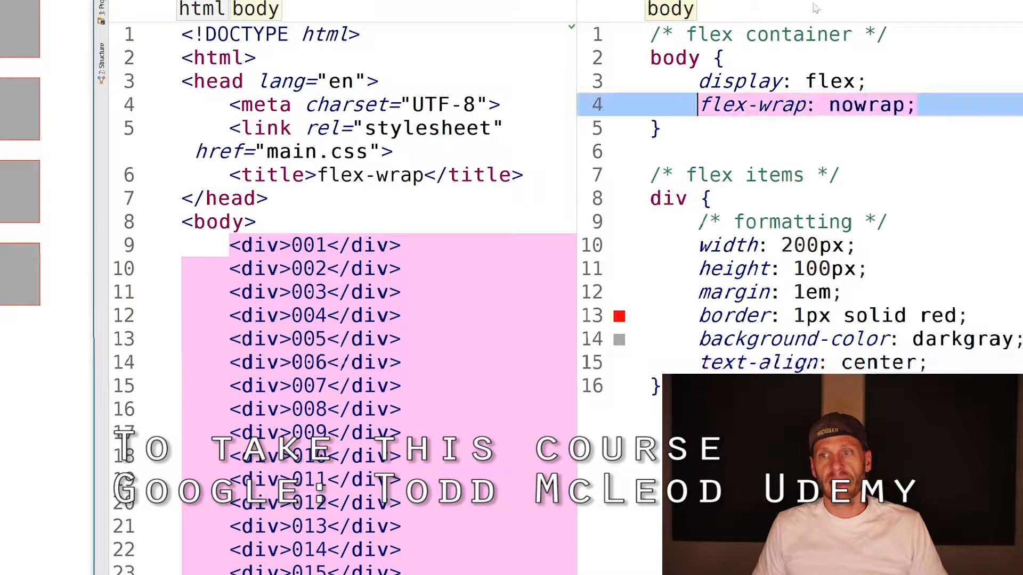
text(wrap-reverse)
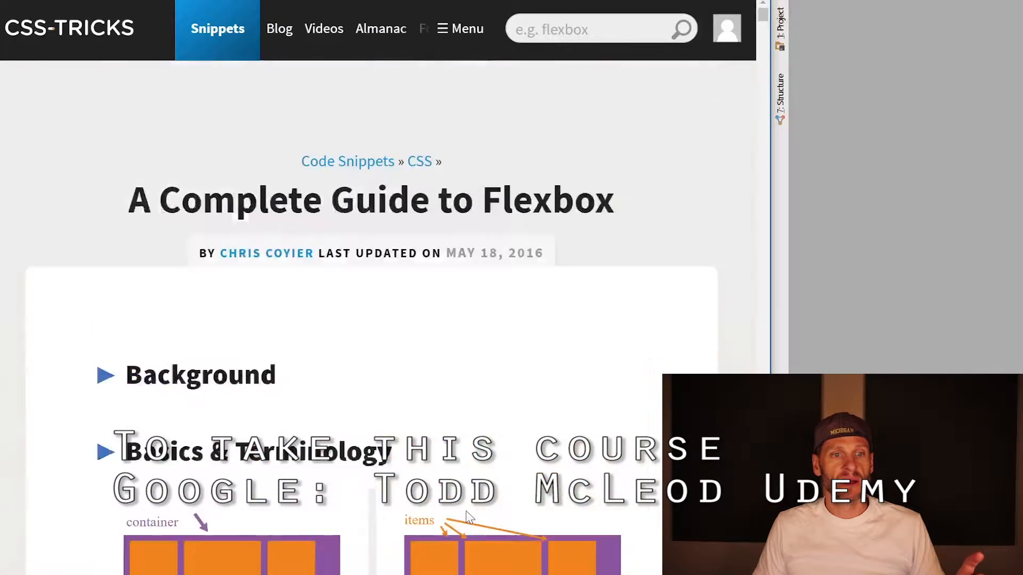
Scroll the Flexbox guide down to the Basics & Terminology section.
scroll(down, 3)
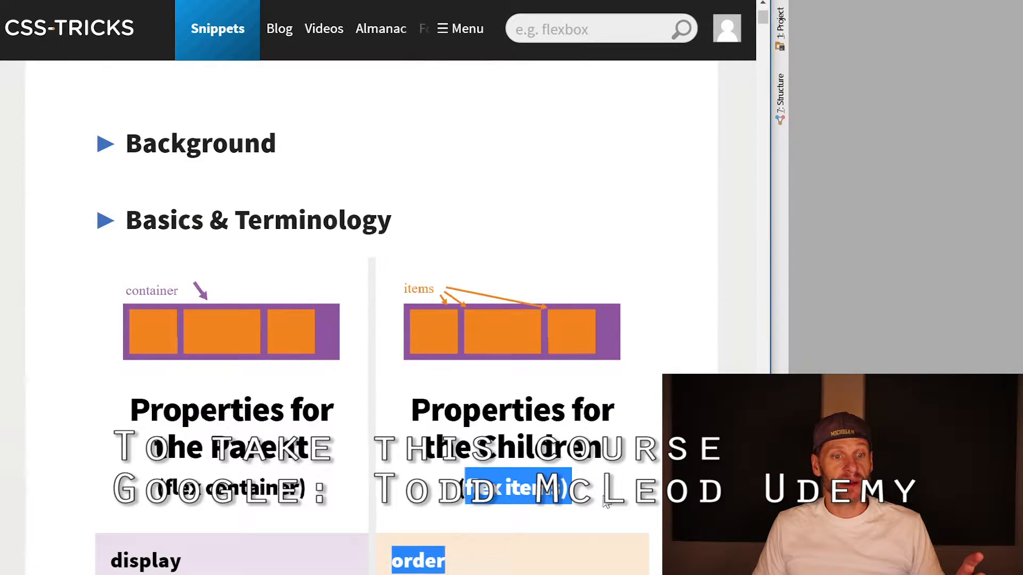
scroll(down, 3)
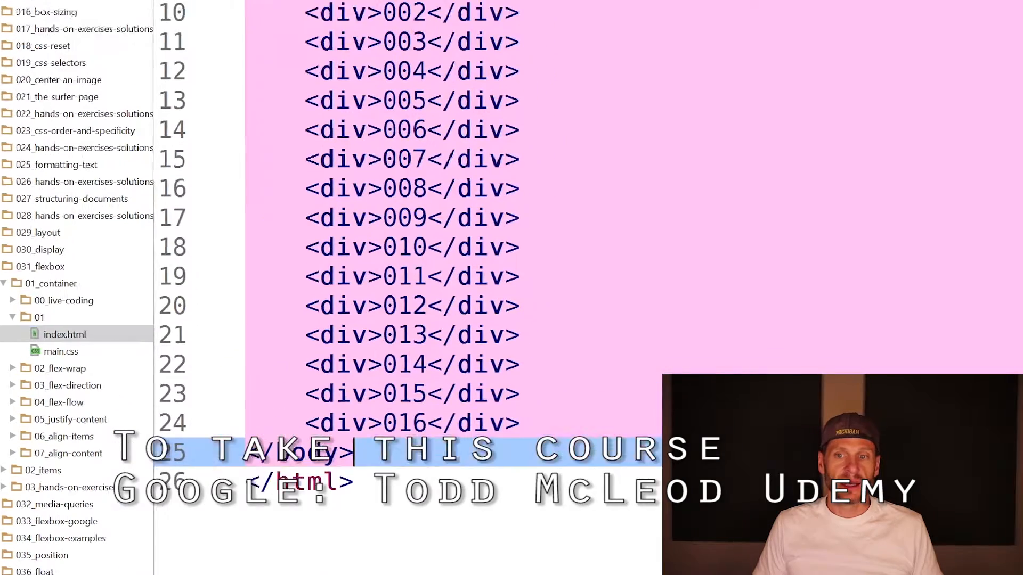
Open the 01 example's main.css and split it vertically beside index.html.
scroll(up, 3)
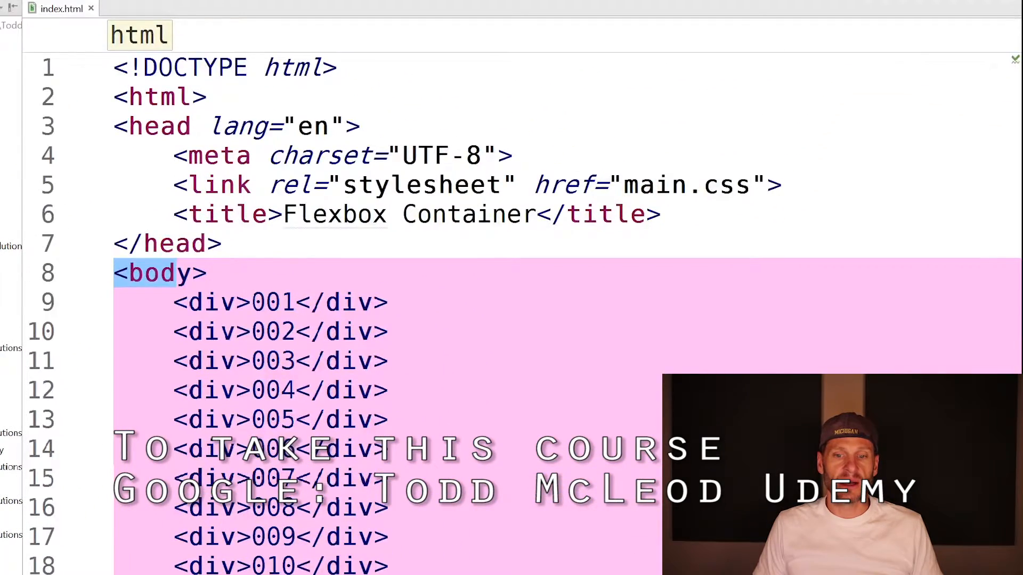
click(135, 9)
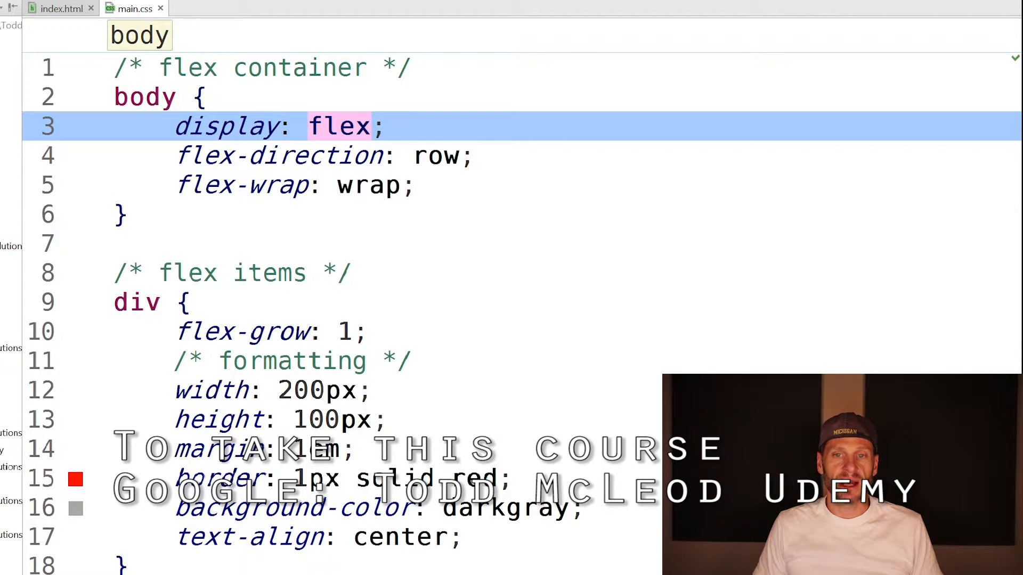
right_click(130, 8)
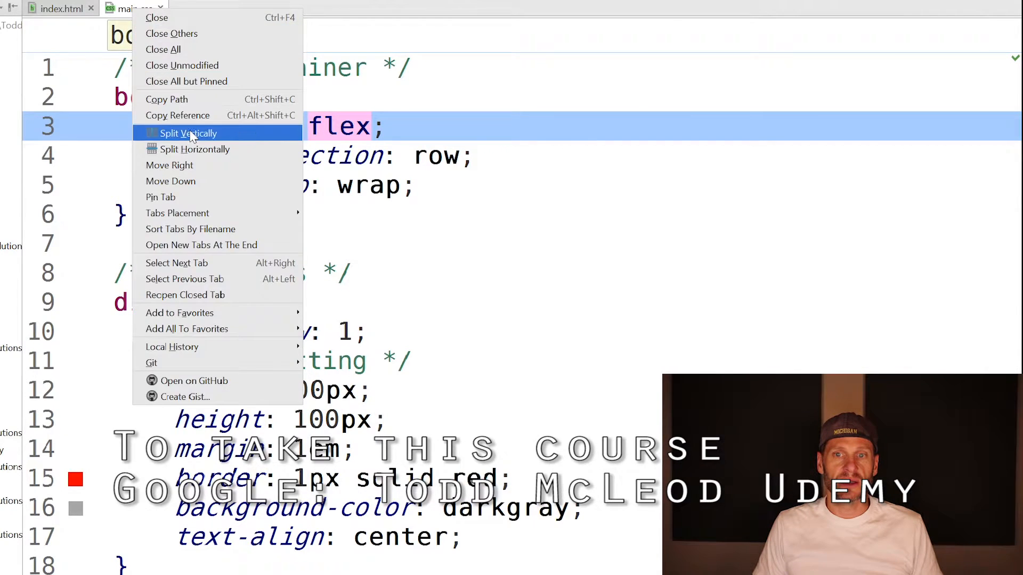
click(188, 133)
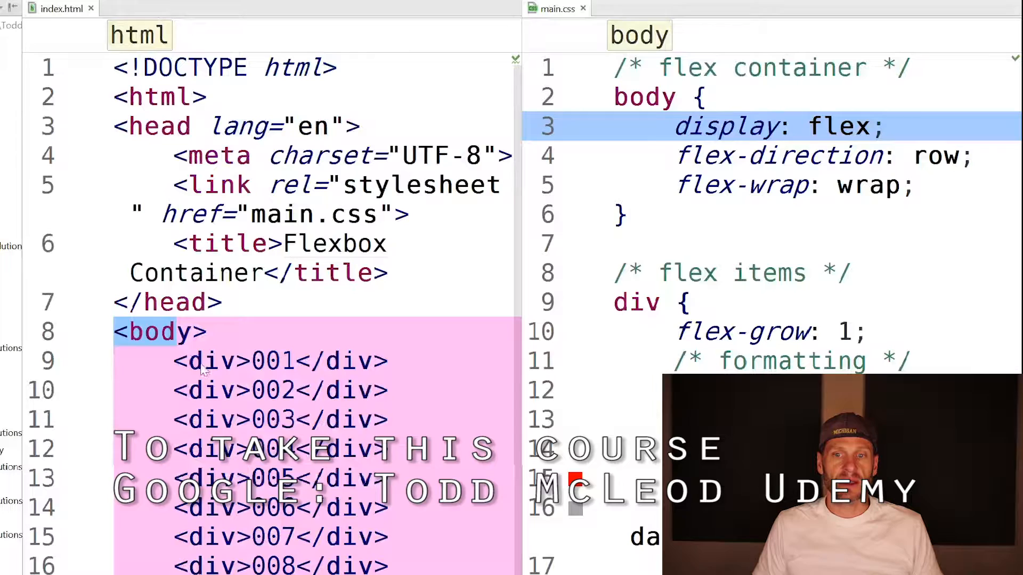
click(228, 390)
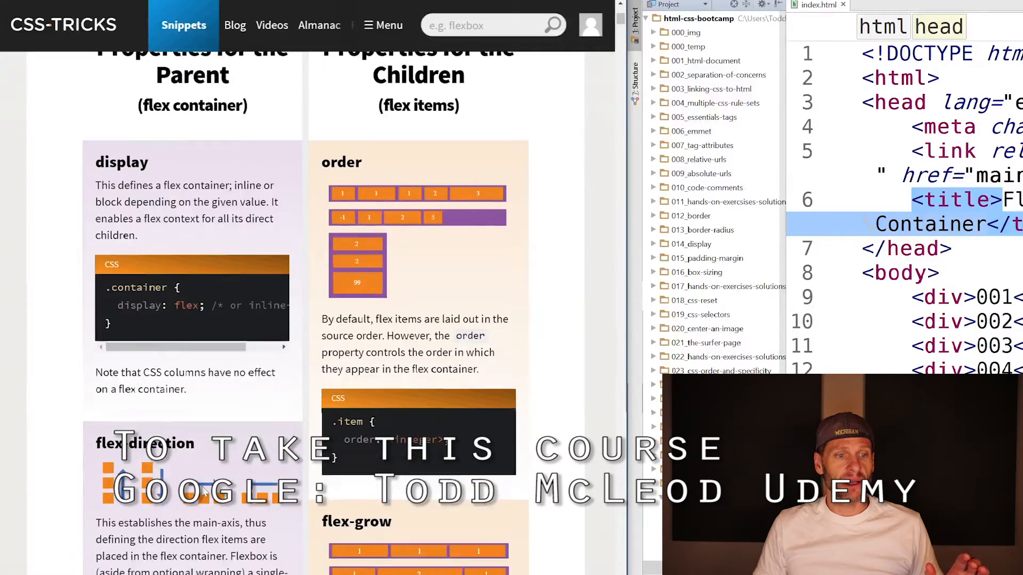
Scroll the CSS-Tricks guide down to the flex-wrap and flex-grow sections beside WebStorm.
scroll(down, 3)
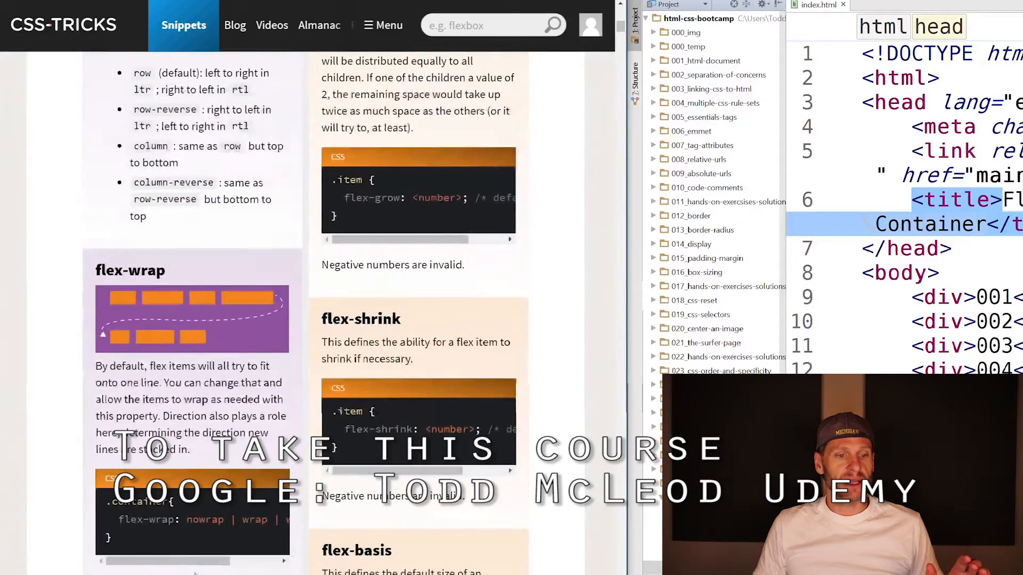